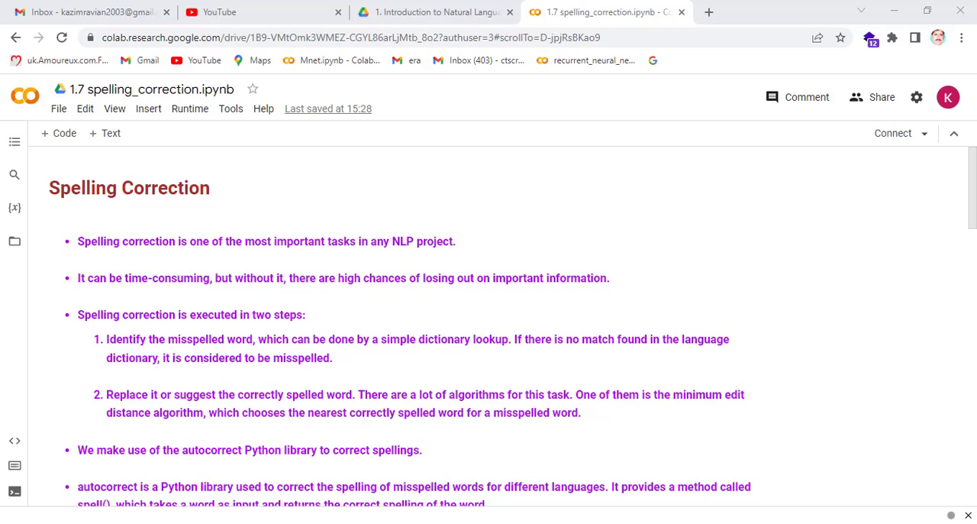
Step: Scroll past the introduction to the spelling-correction exercise's !pip install autocorrect cell
scroll("down", 3)
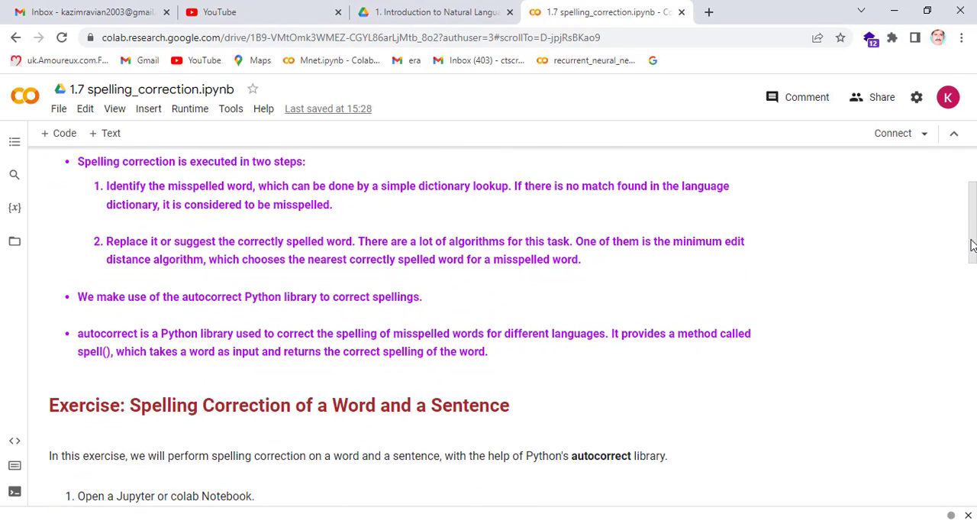
scroll("down", 3)
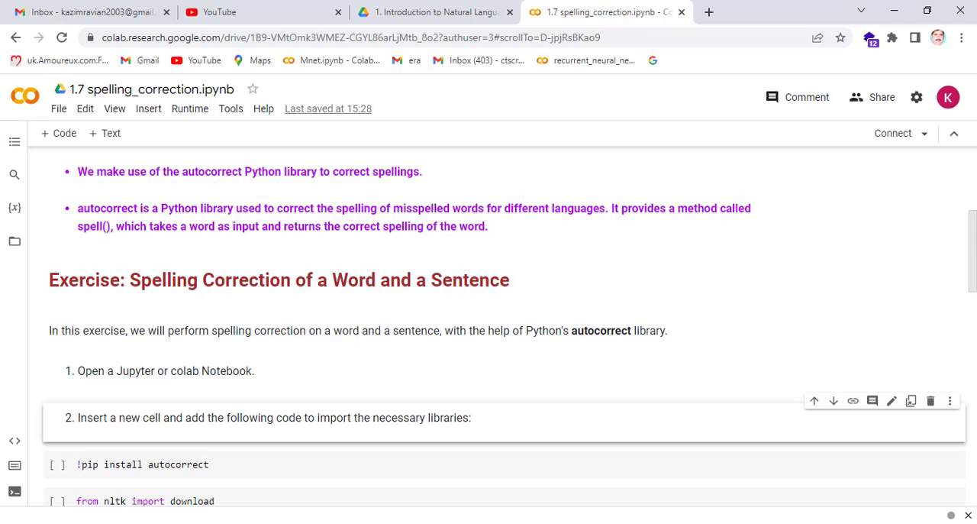
scroll("down", 3)
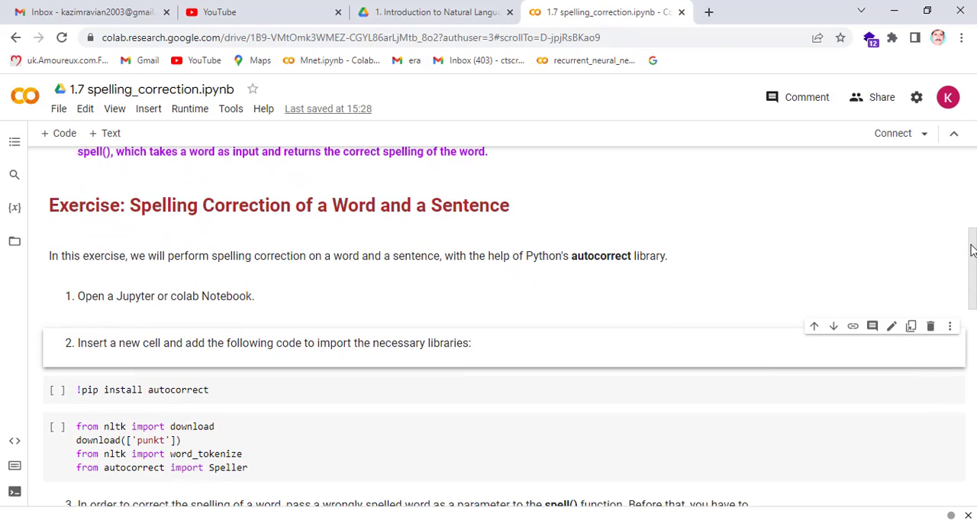
scroll("down", 3)
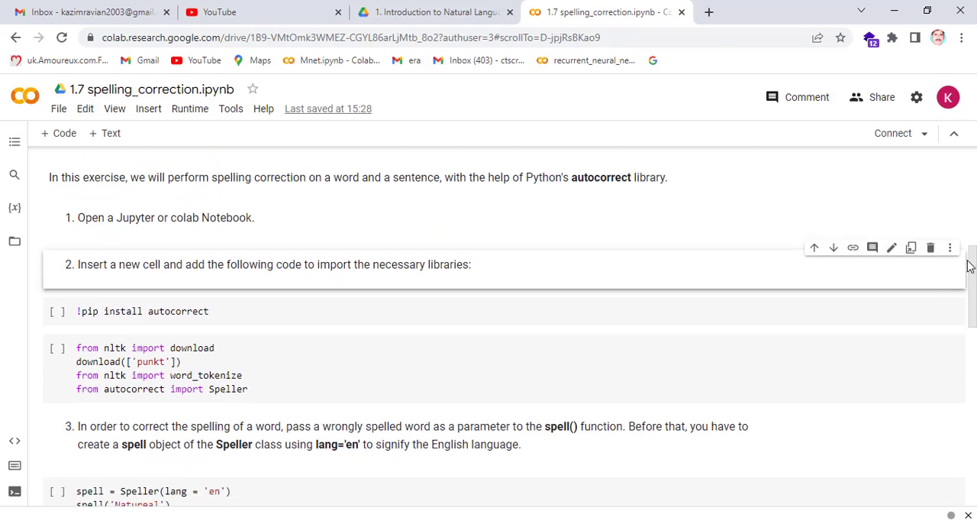
left_click(298, 311)
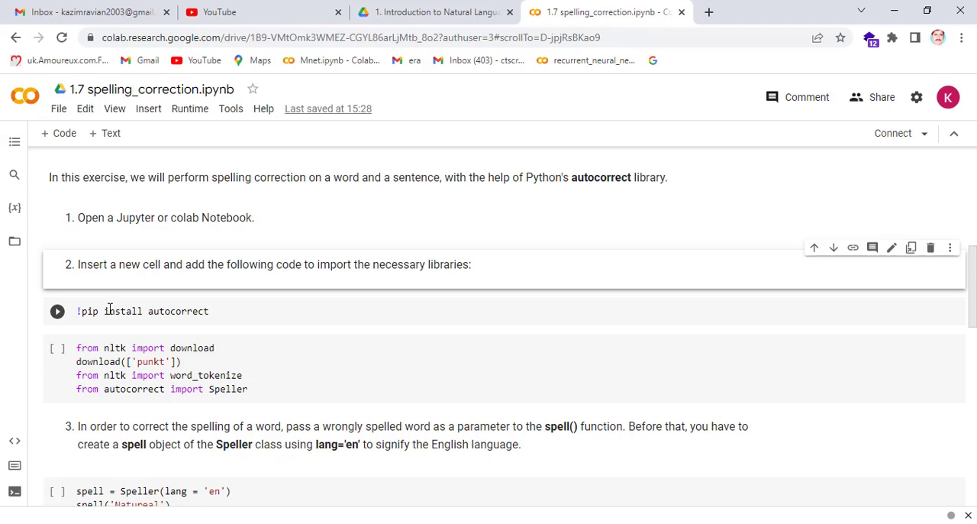
Step: Run the !pip install autocorrect cell to install autocorrect 2.6.1
left_click(56, 311)
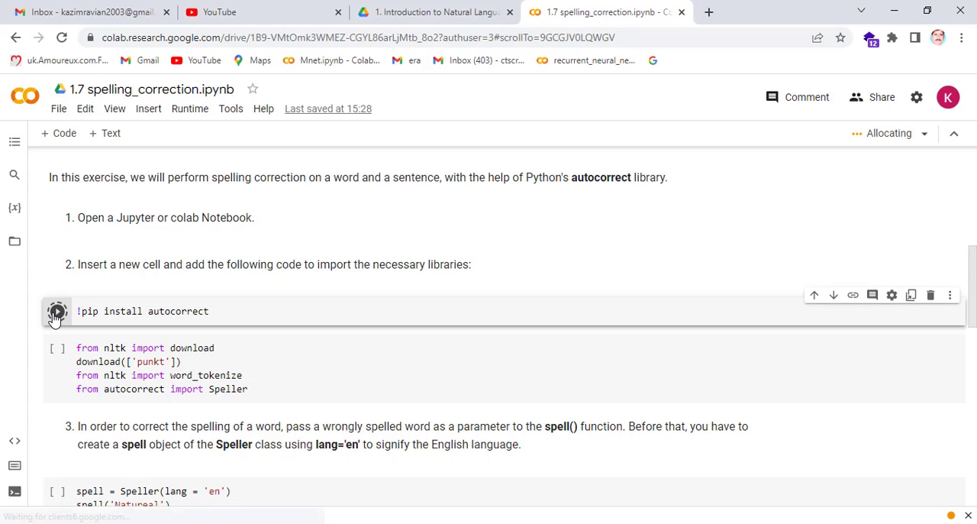
left_click(57, 311)
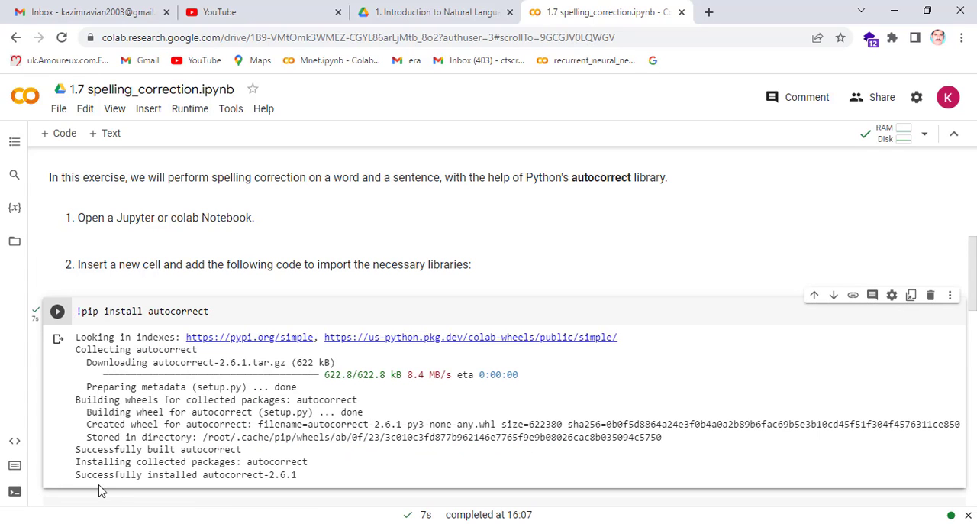
mouse_move(242, 491)
type("#")
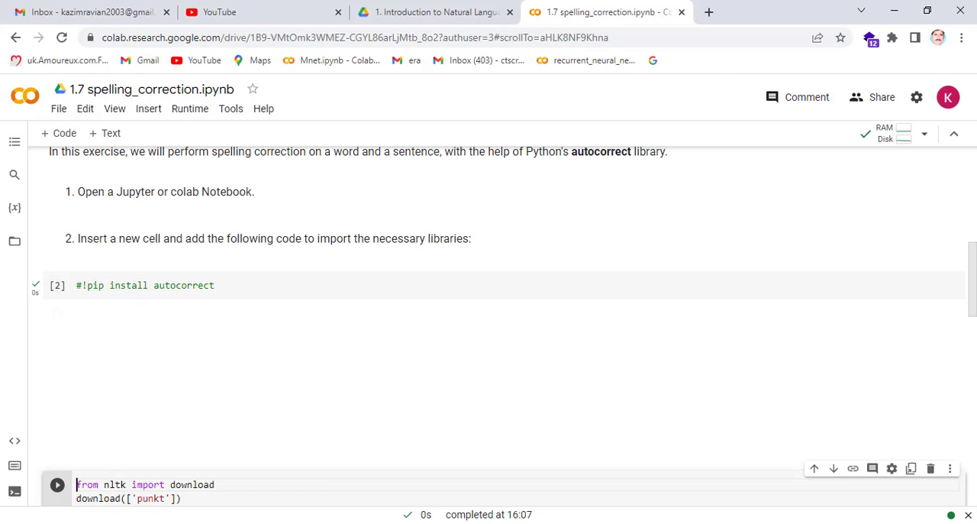
scroll("down", 3)
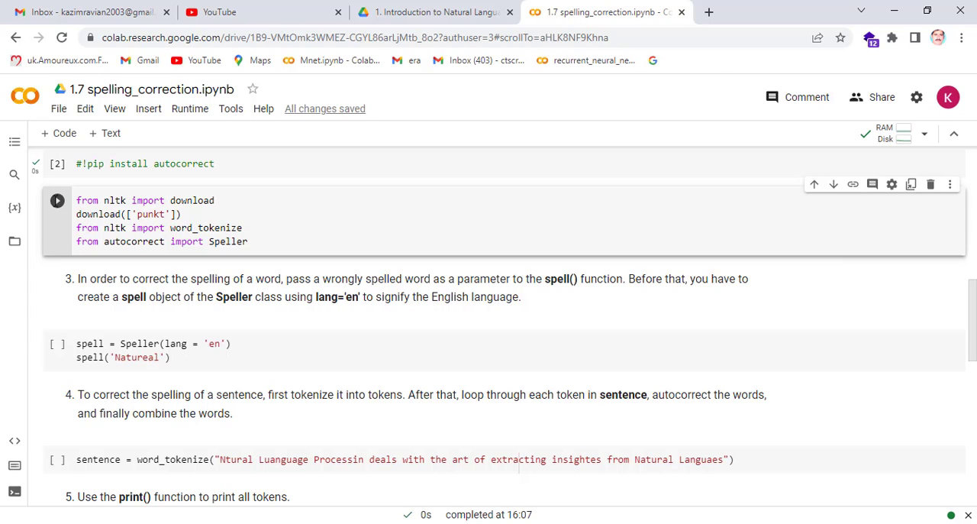
Step: Run the import cell to download punkt and load word_tokenize and Speller
left_click(57, 200)
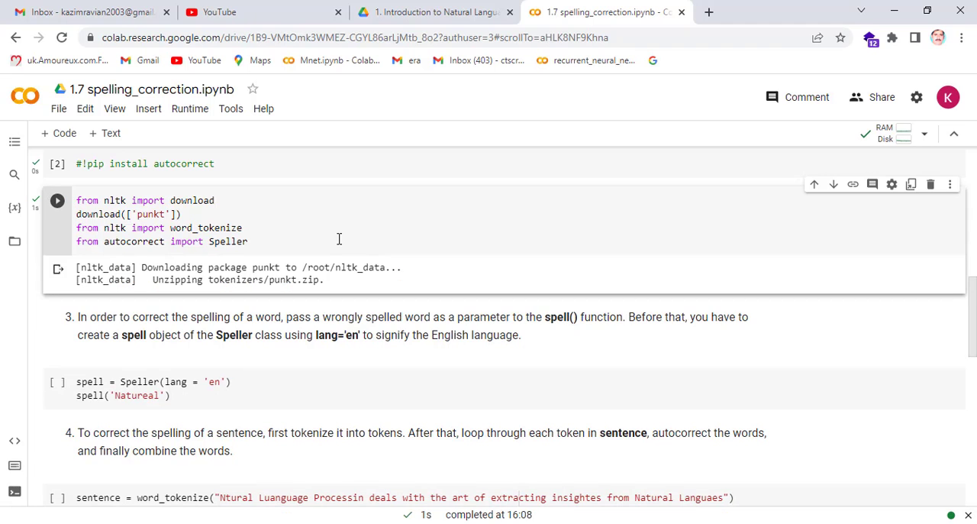
scroll("up", 3)
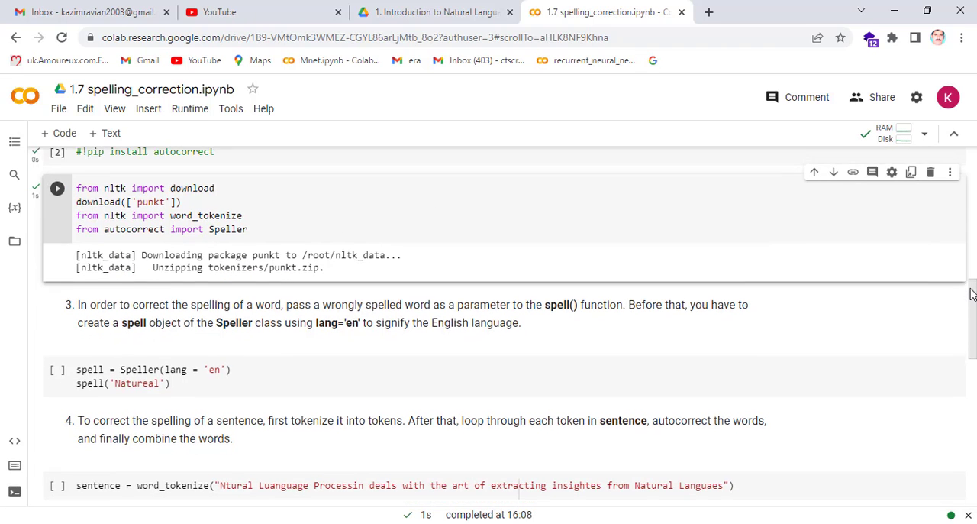
scroll("down", 3)
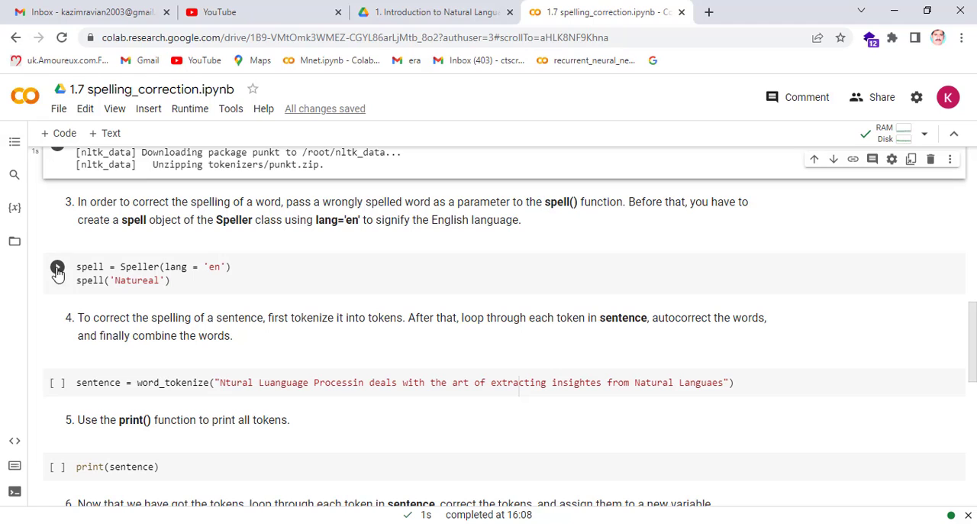
Step: Run the Speller(lang='en') cell so 'Natureal' is corrected to 'Natural'
left_click(57, 267)
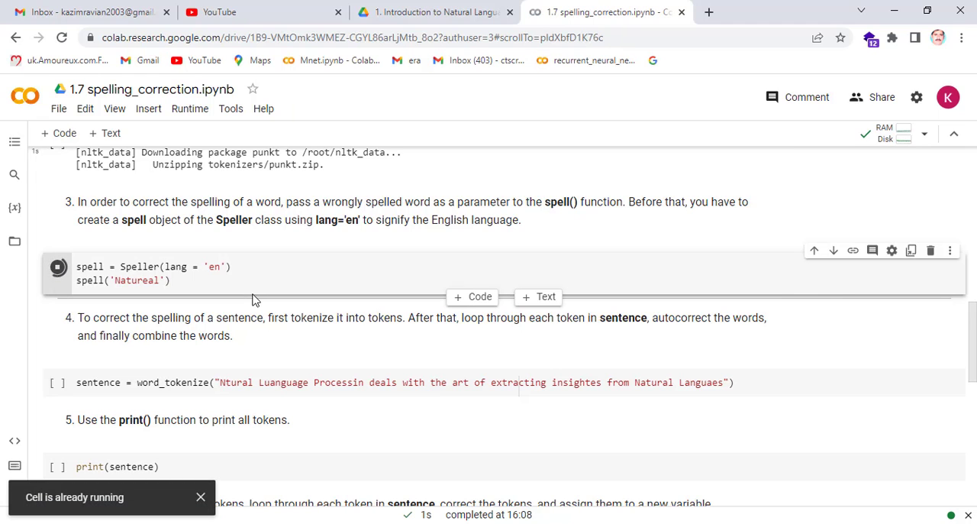
left_click(57, 266)
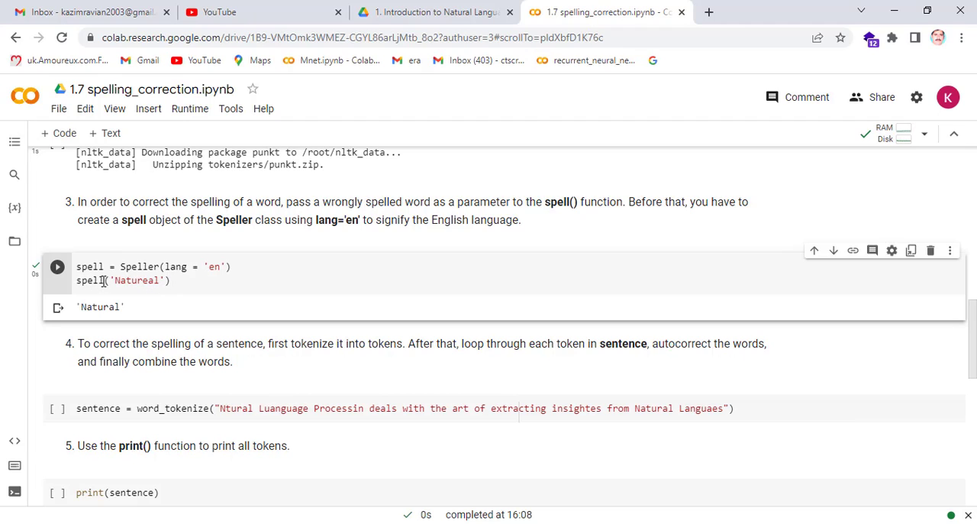
mouse_move(150, 307)
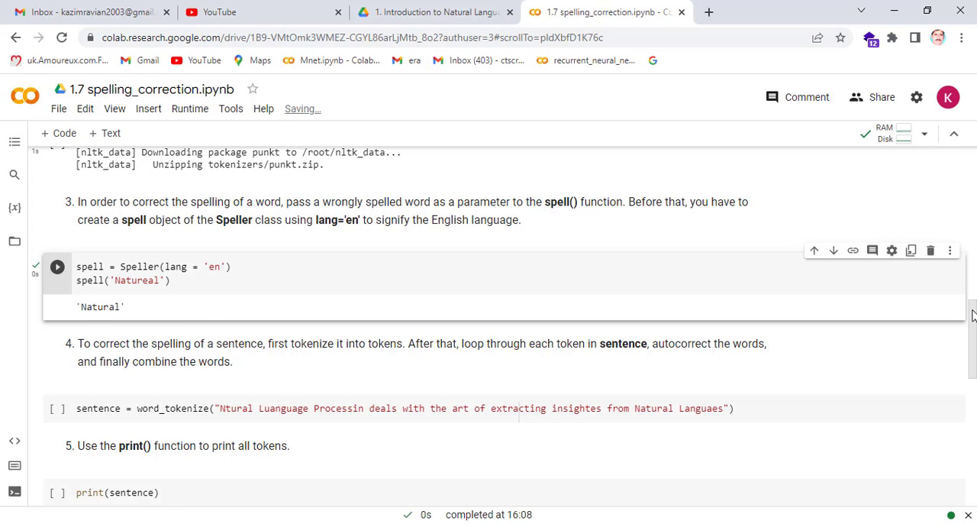
scroll("down", 3)
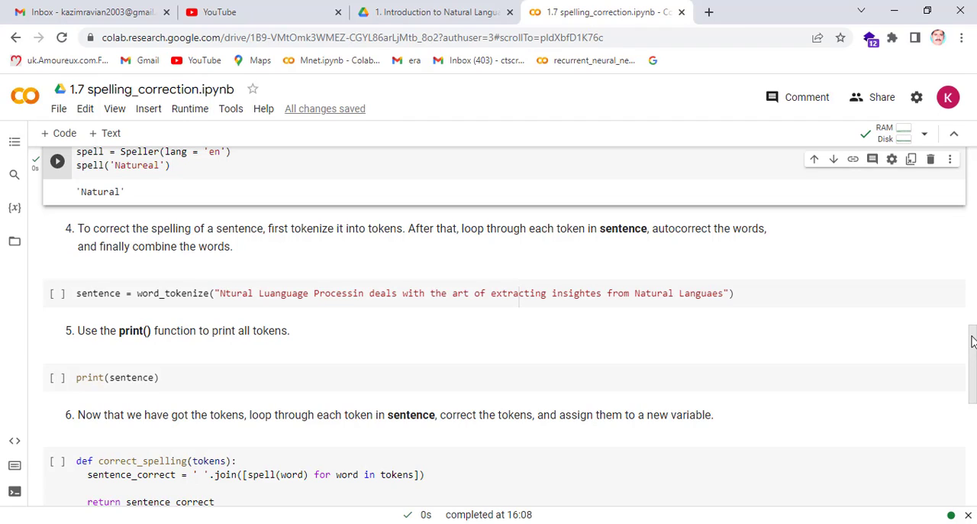
mouse_move(589, 245)
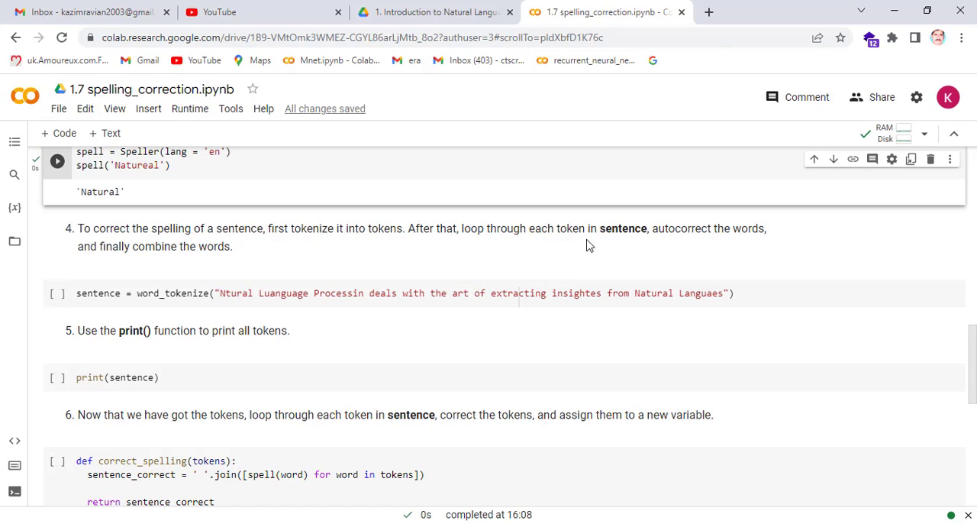
mouse_move(724, 243)
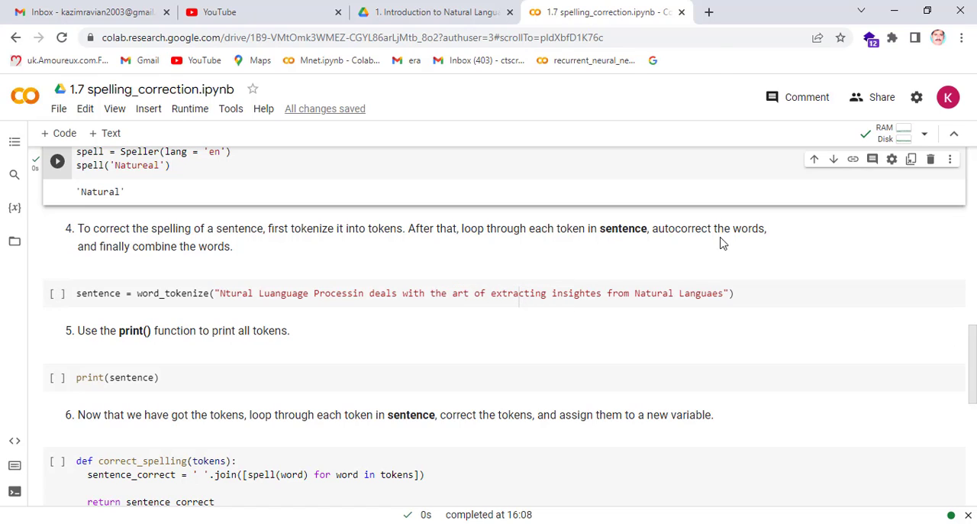
mouse_move(226, 263)
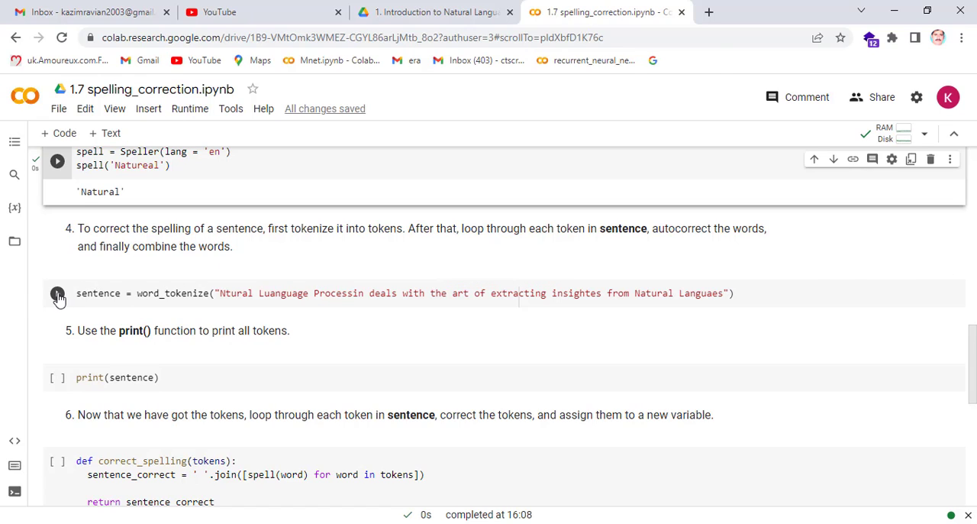
Step: Run the word_tokenize and print(sentence) cells, showing tokens like 'Ntural' and 'Luanguage'
left_click(58, 294)
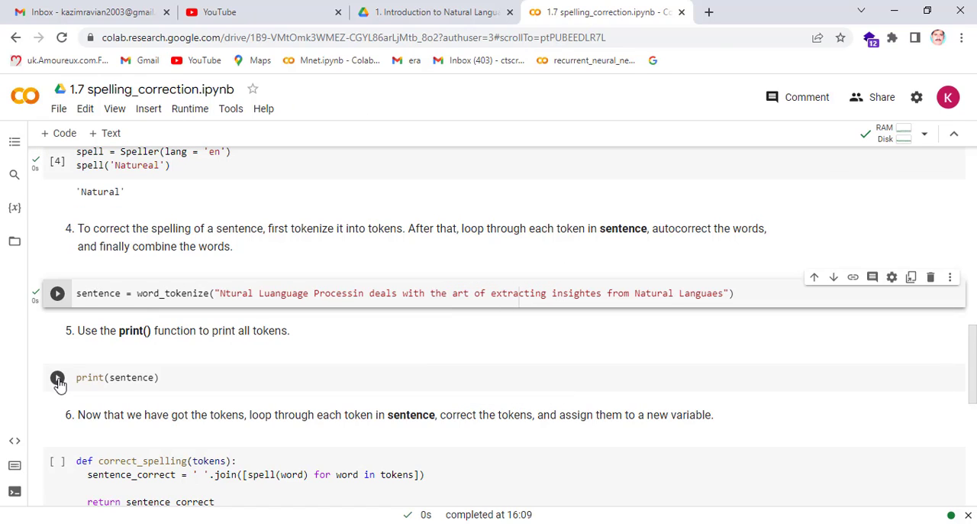
left_click(58, 377)
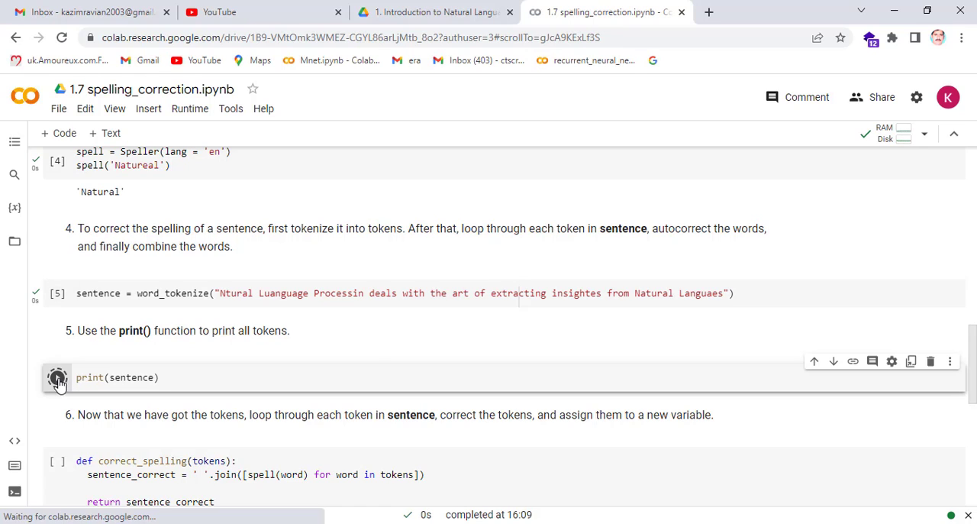
left_click(57, 378)
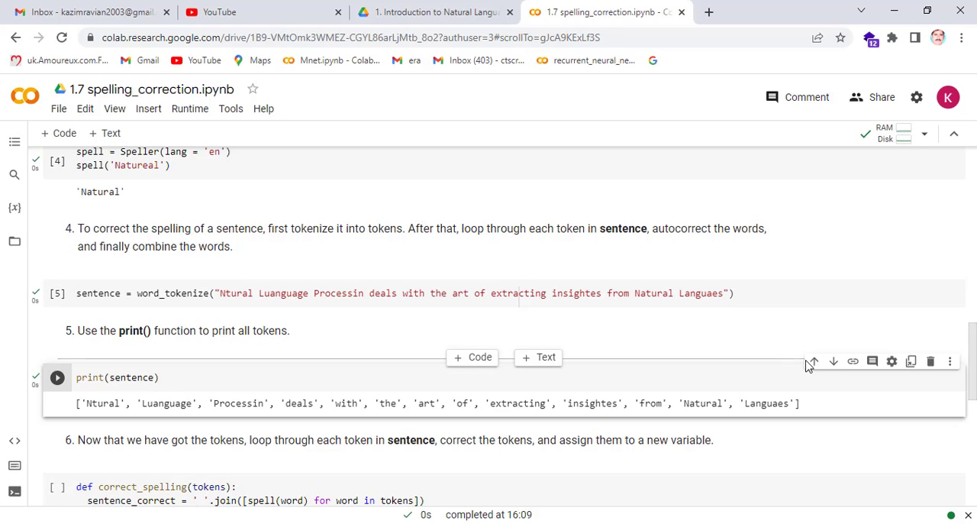
scroll("down", 3)
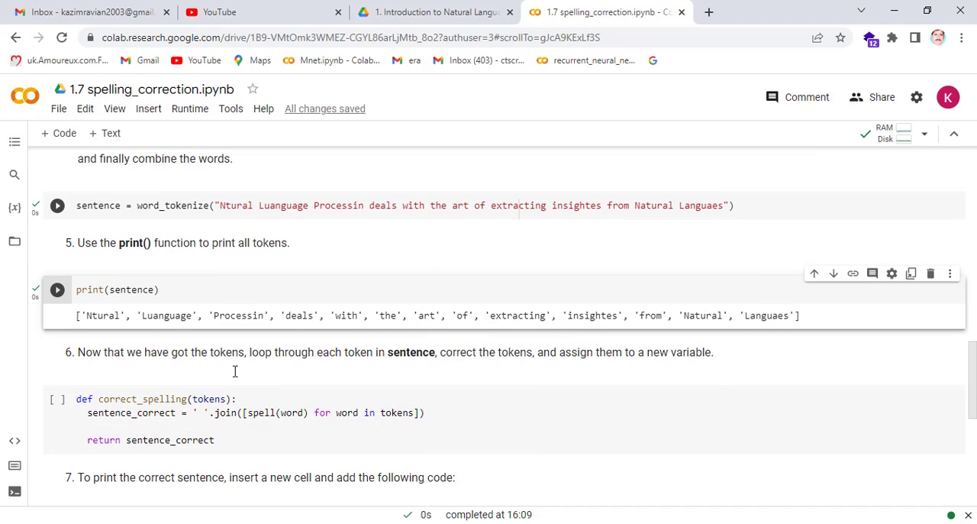
Step: Run the def correct_spelling(tokens) cell and scroll to the final print cell
left_click(56, 400)
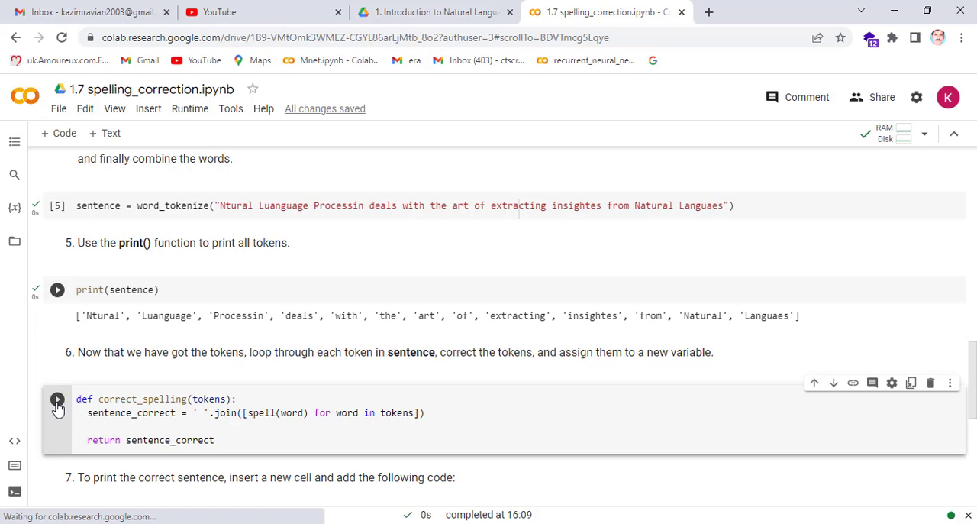
left_click(57, 290)
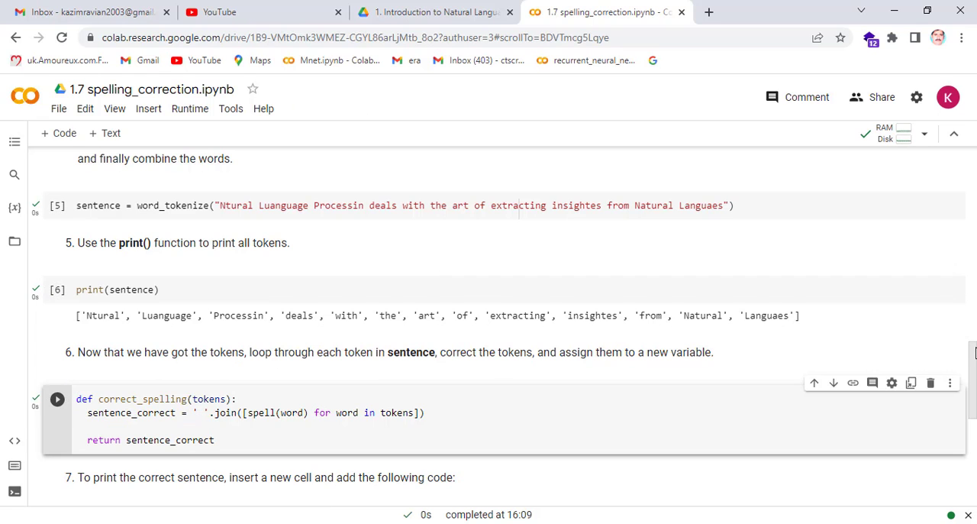
scroll("down", 3)
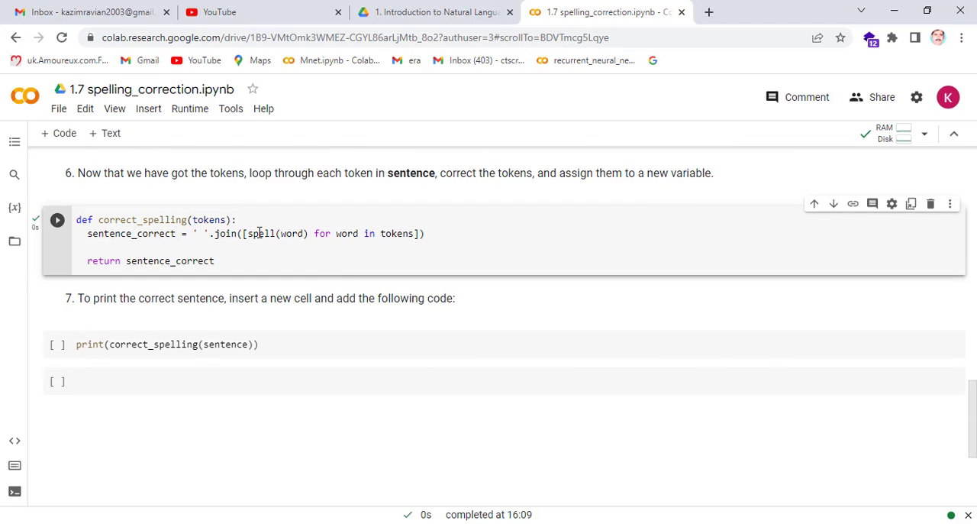
mouse_move(381, 232)
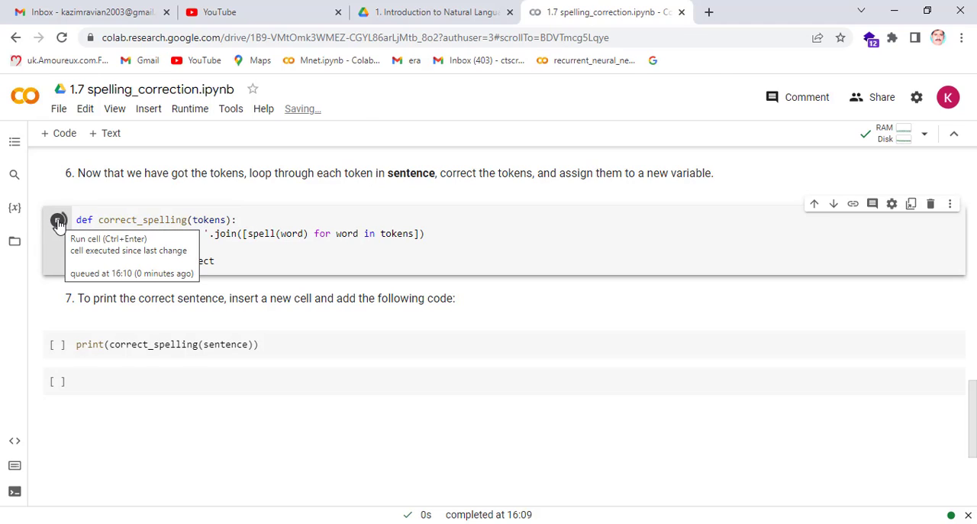
Step: Rerun correct_spelling, then run print(correct_spelling(sentence)) to output the fixed sentence
left_click(57, 220)
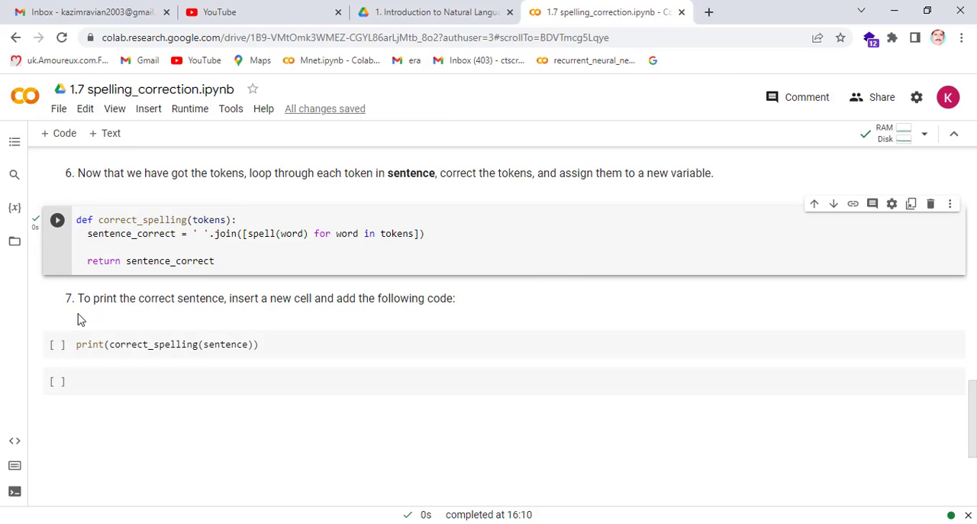
left_click(165, 343)
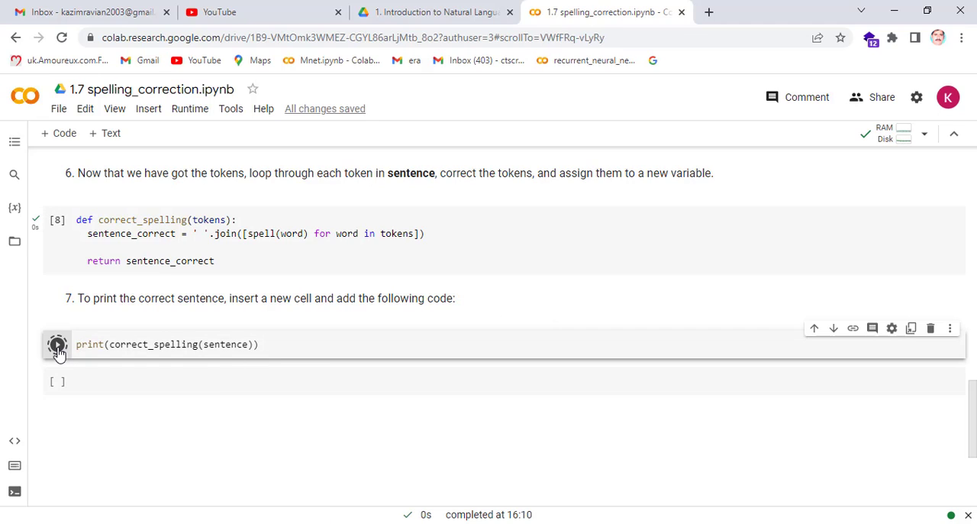
mouse_move(57, 345)
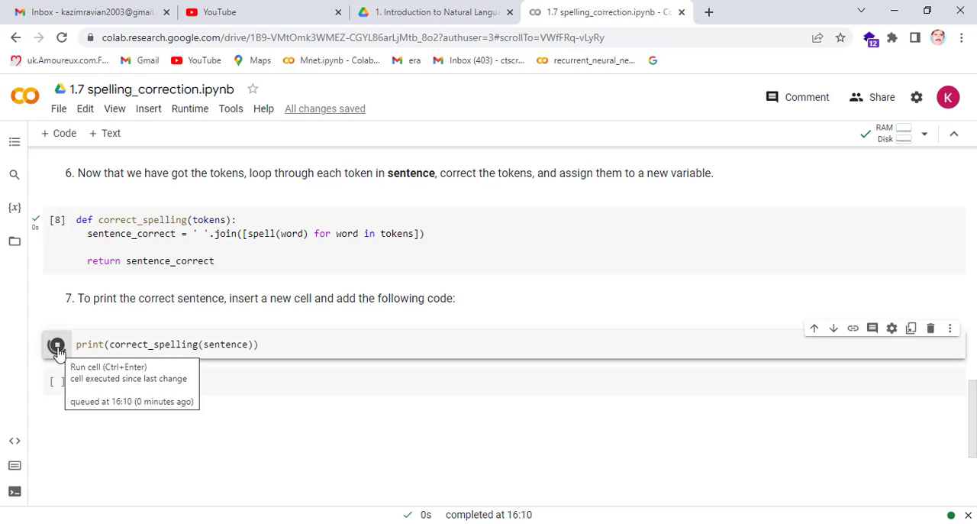
left_click(58, 345)
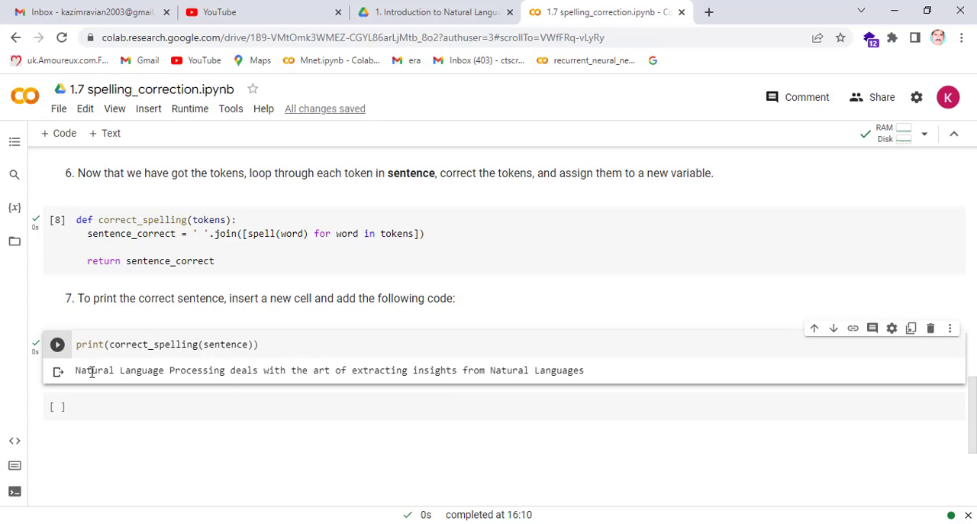